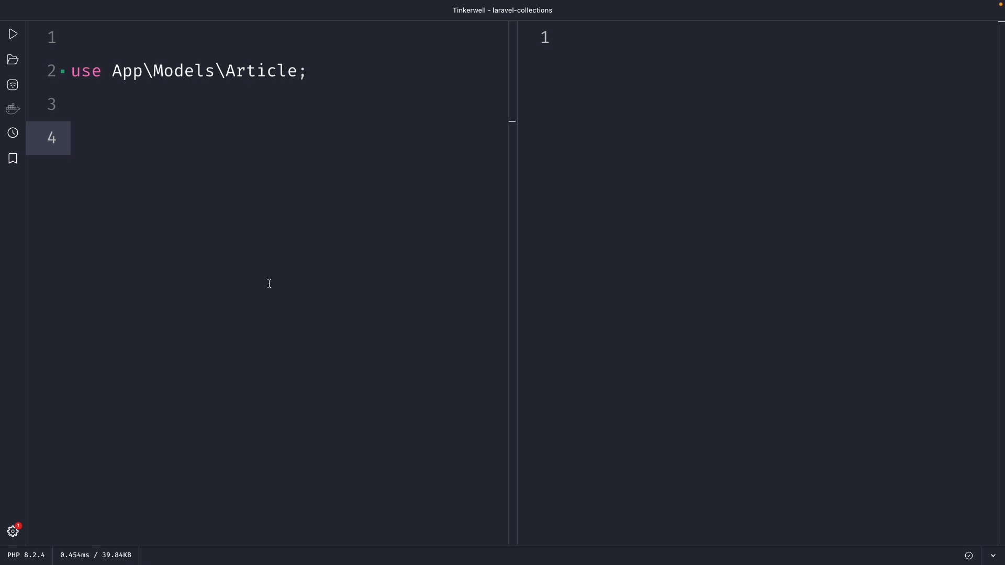
Step: Write Article::with(); on line 4, dismissing the autocomplete popup
{"action": "left_click", "coordinate": [73, 137]}
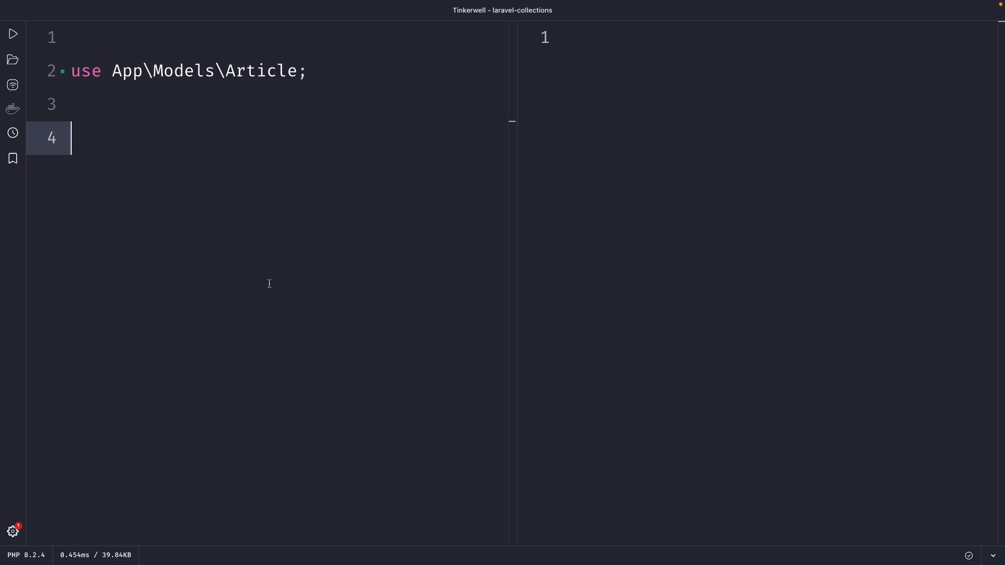
{"action": "type", "text": "Article"}
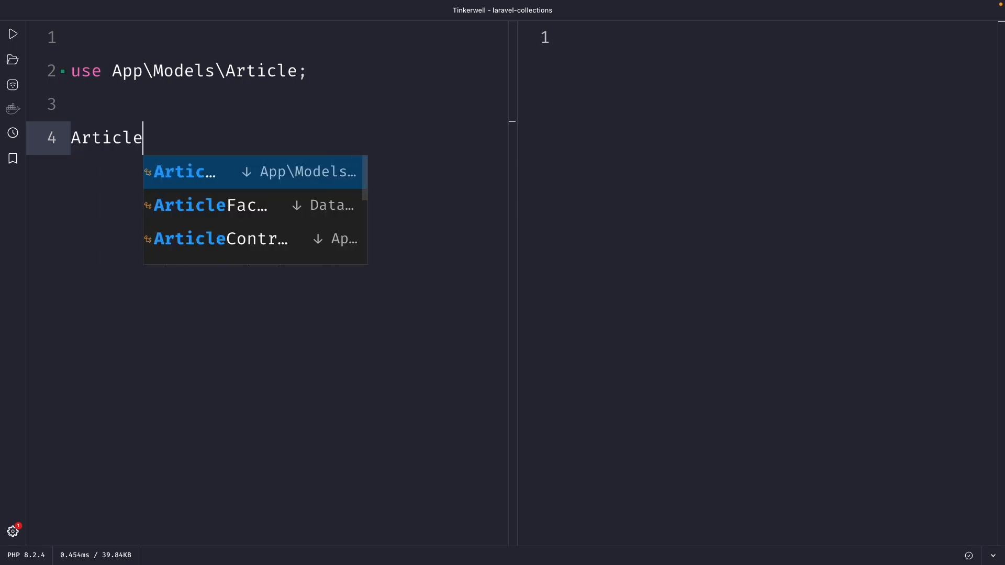
{"action": "key", "text": "Escape"}
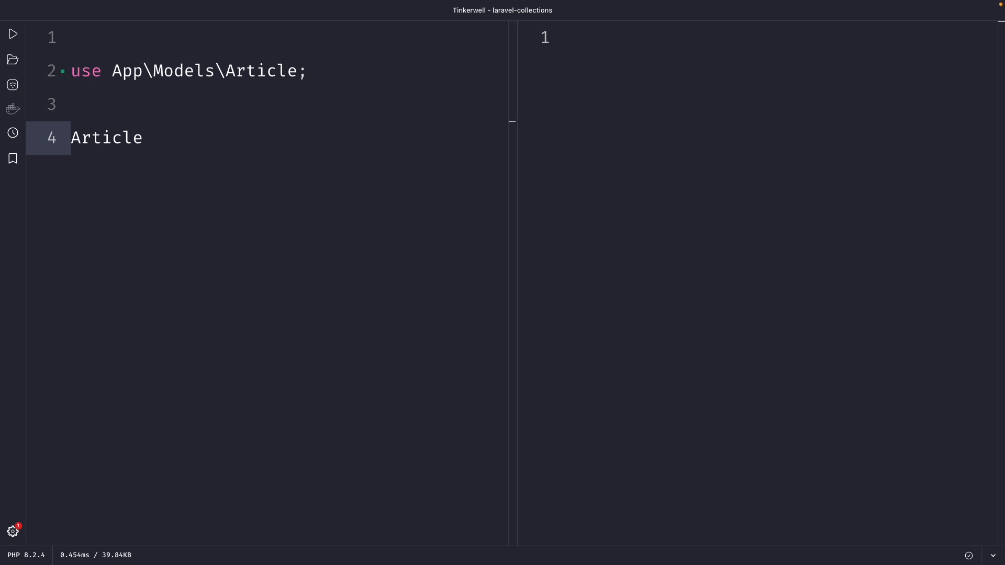
{"action": "type", "text": "w"}
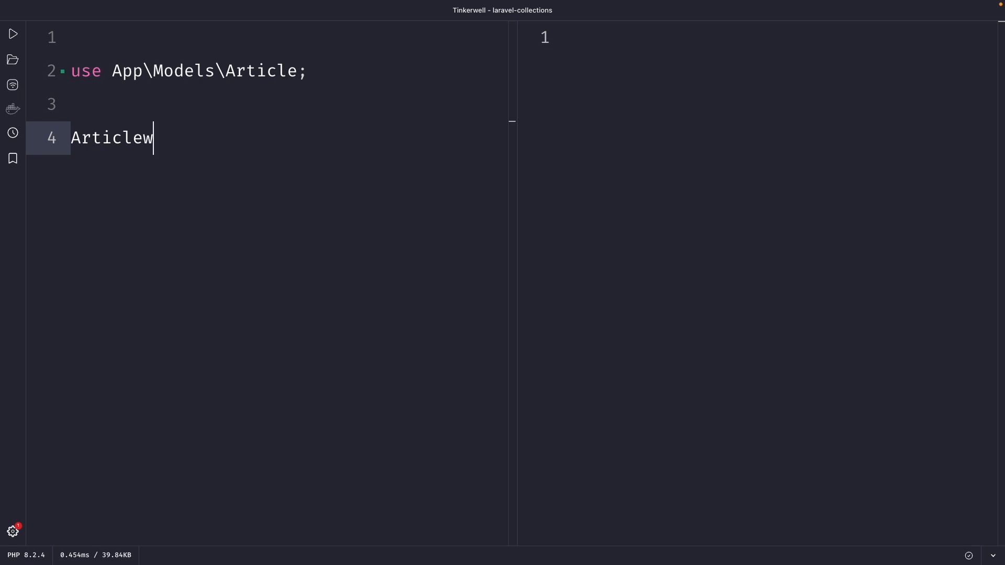
{"action": "type", "text": "::with();"}
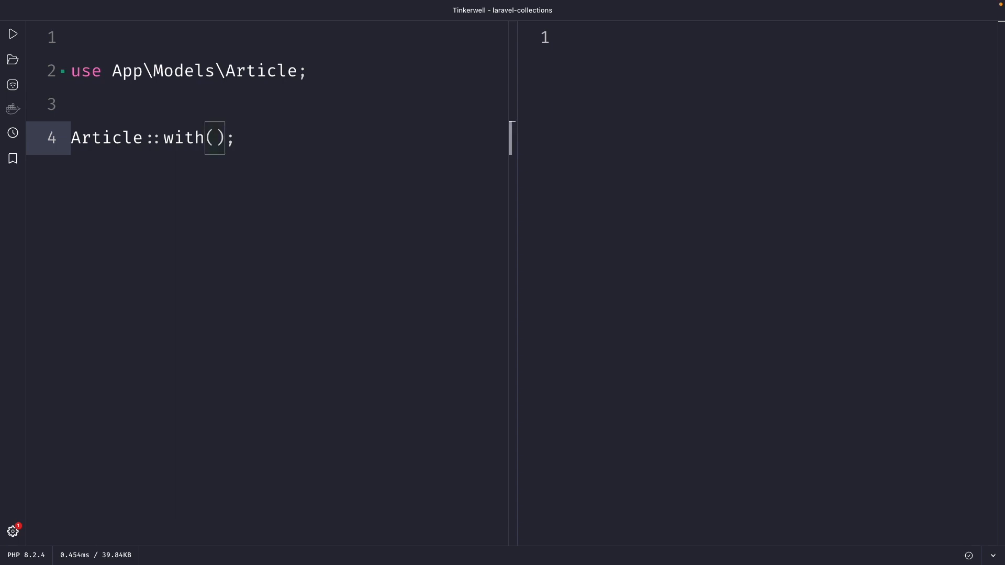
Step: Eager-load 'user', chain ->get() and an empty ->mapWithKeys() call
{"action": "type", "text": "'user'"}
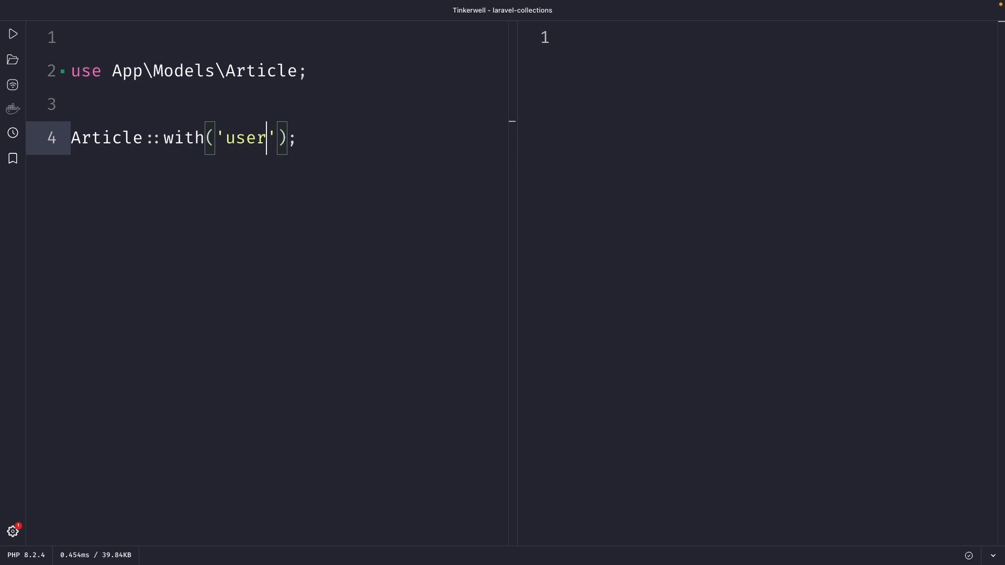
{"action": "type", "text": "-"}
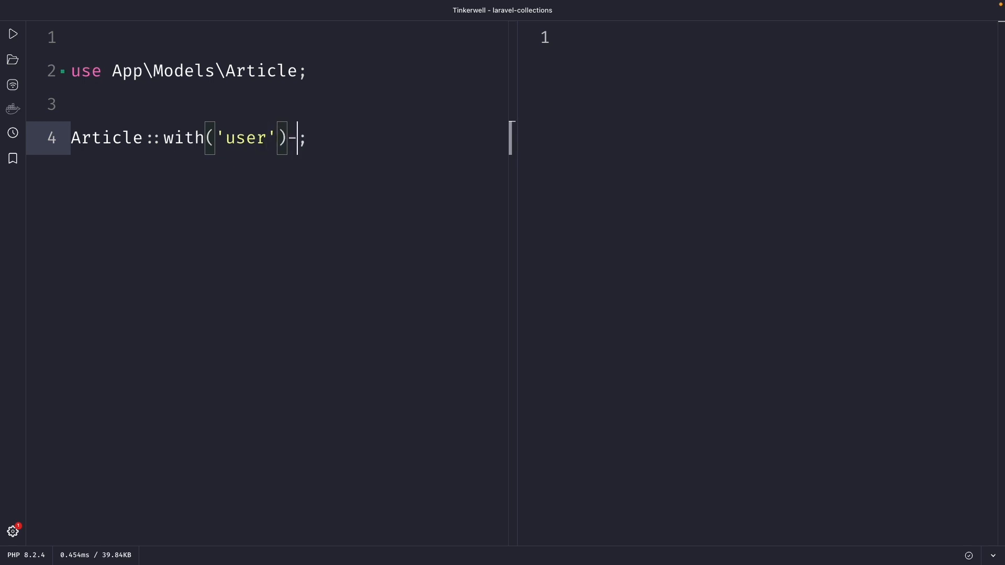
{"action": "type", "text": "get()"}
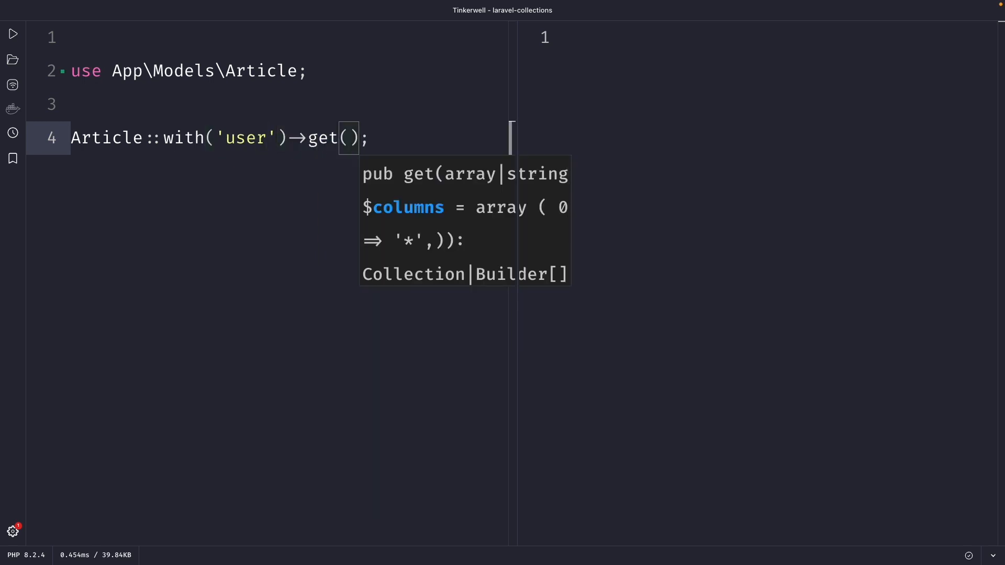
{"action": "type", "text": "->mapWithKey"}
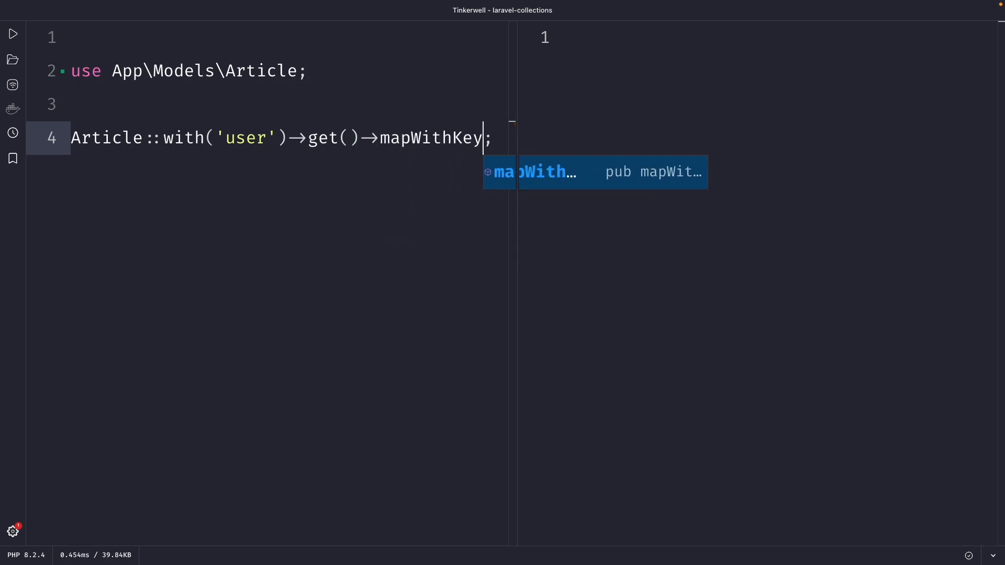
{"action": "key", "text": "Tab"}
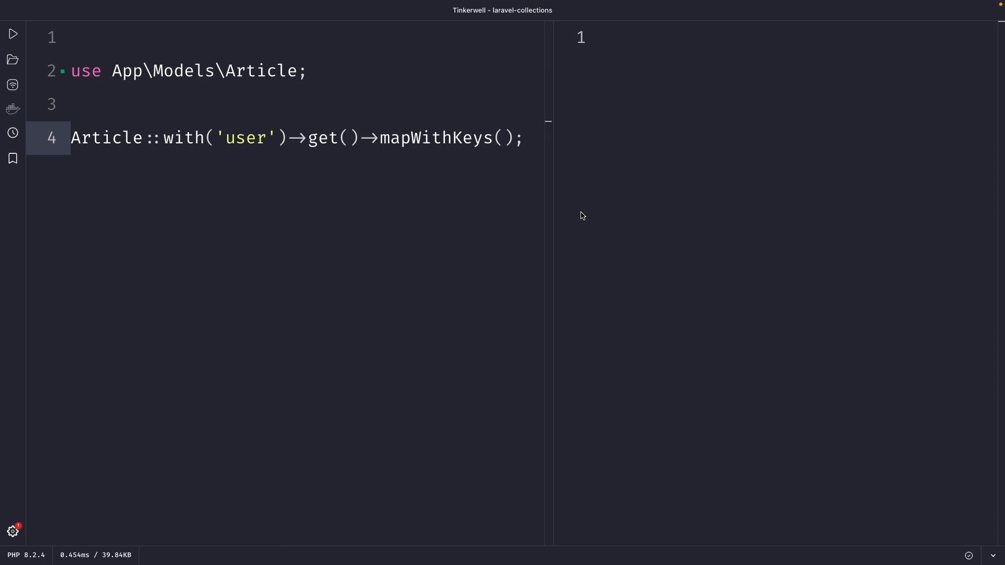
{"action": "mouse_move", "coordinate": [504, 139]}
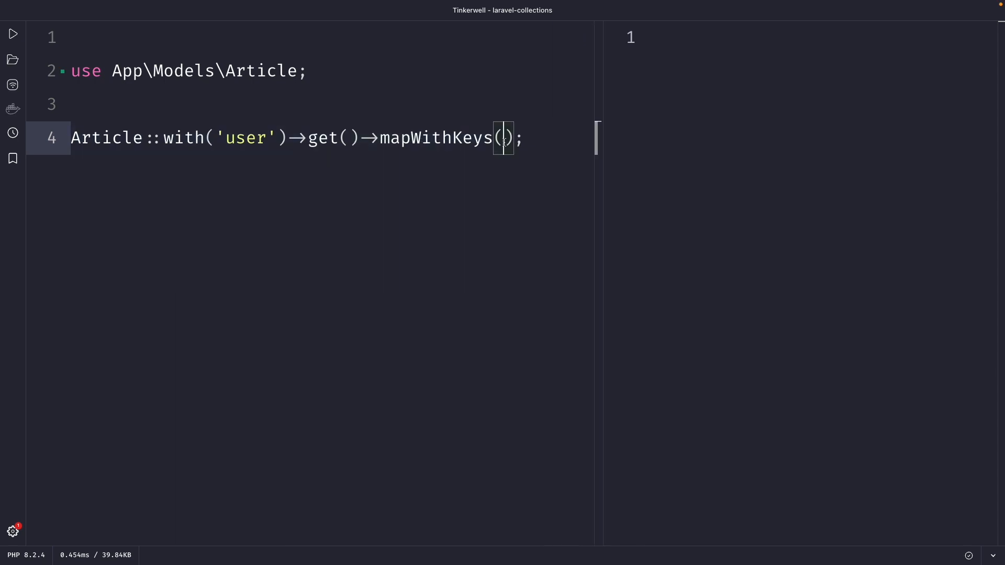
Step: Pass a closure over $article returning [$article->id => []] to mapWithKeys
{"action": "type", "text": "function () {"}
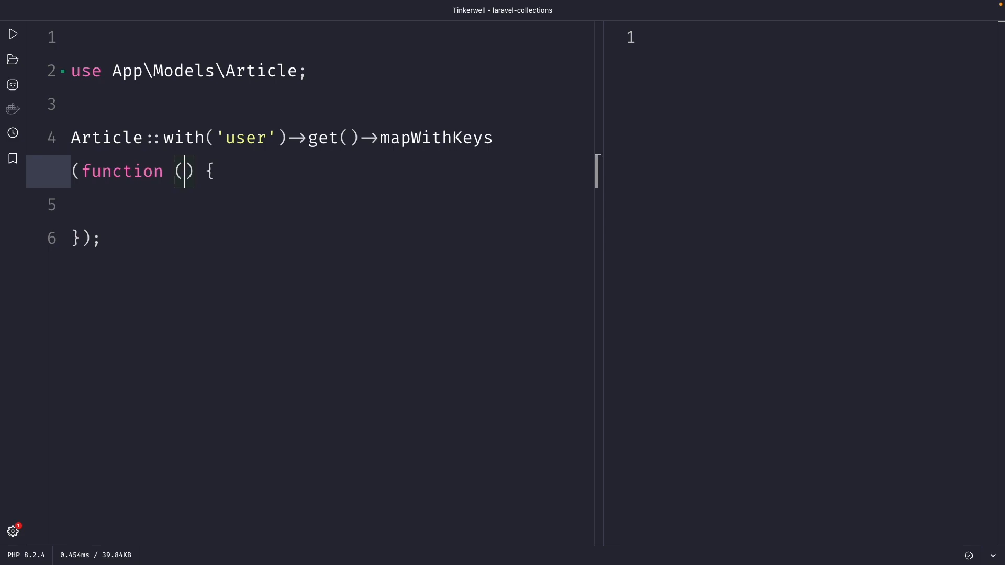
{"action": "type", "text": "$a"}
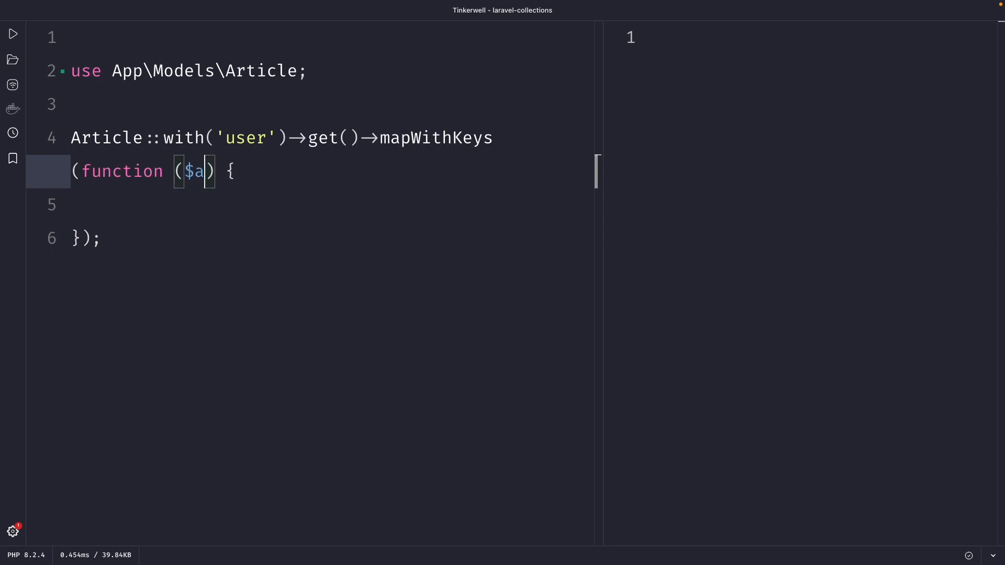
{"action": "type", "text": "rticle"}
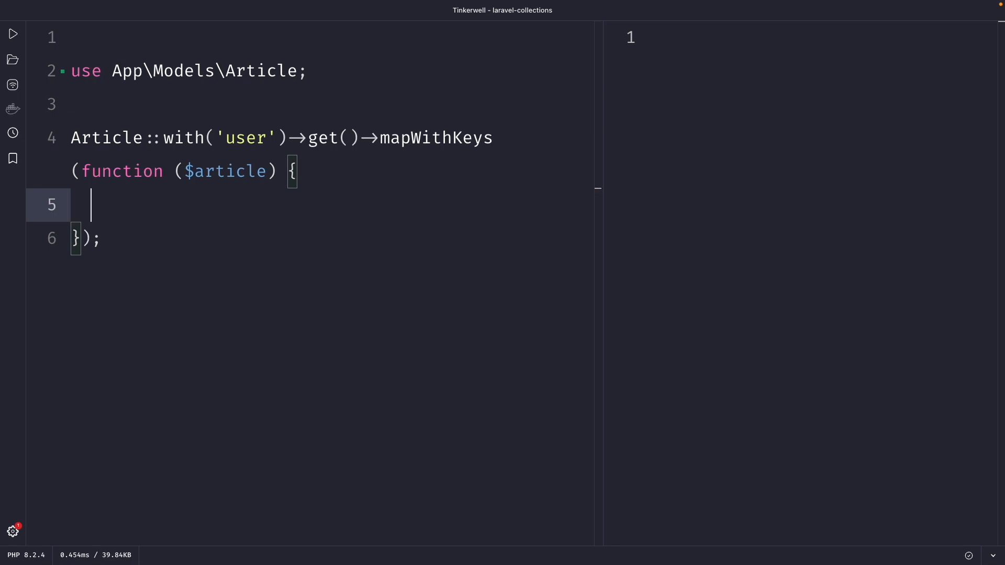
{"action": "type", "text": "return"}
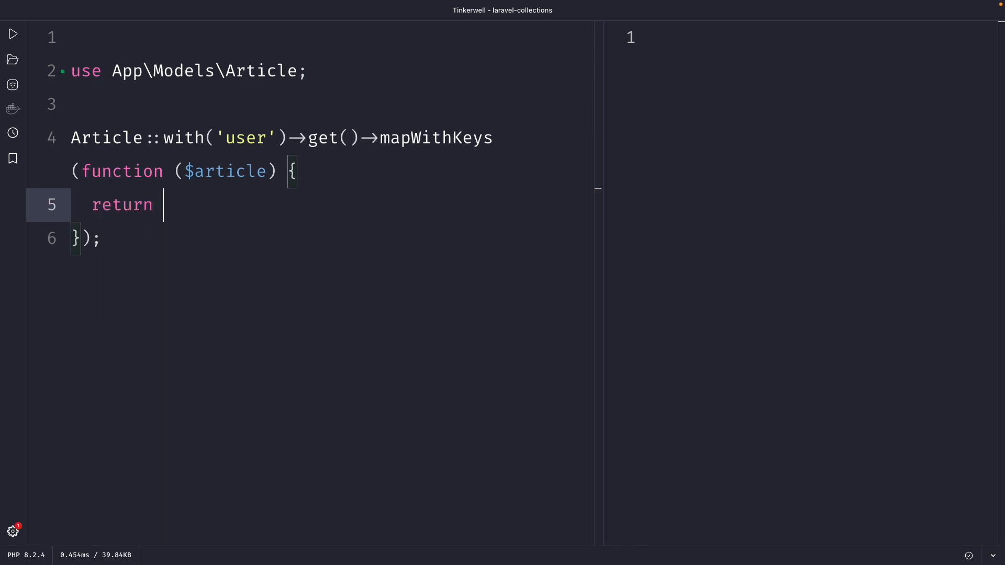
{"action": "type", "text": "[];"}
{"action": "type", "text": "$"}
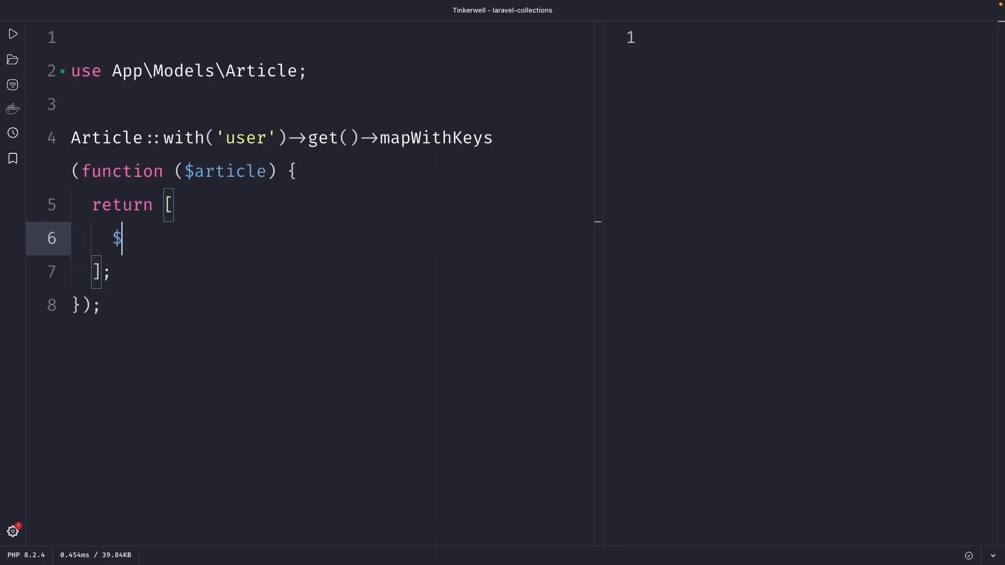
{"action": "type", "text": "article->id"}
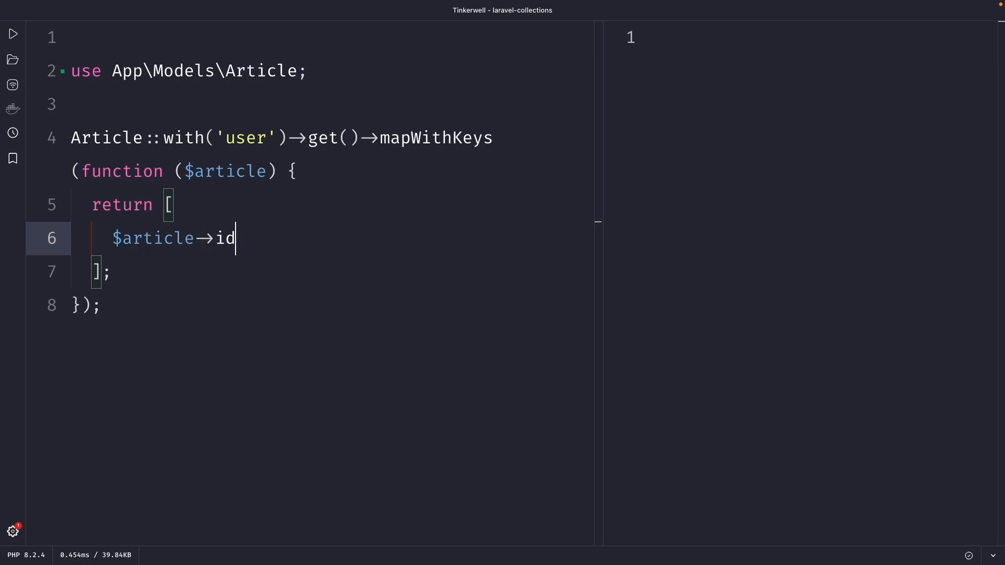
{"action": "type", "text": "=> []"}
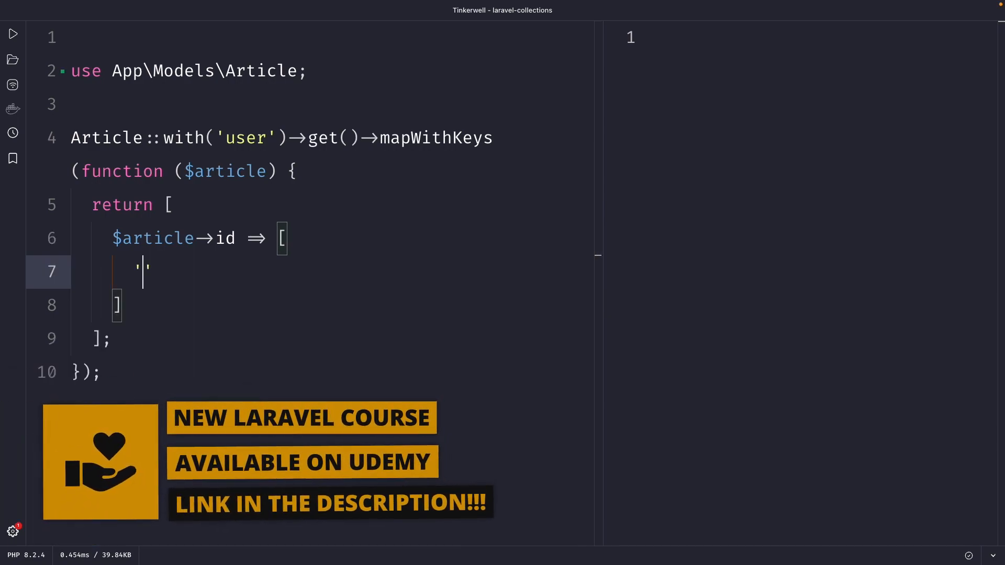
Step: Map 'title' and 'created_at' formatted as 'm/d/Y' in the nested array
{"action": "type", "text": "'title' => $arti"}
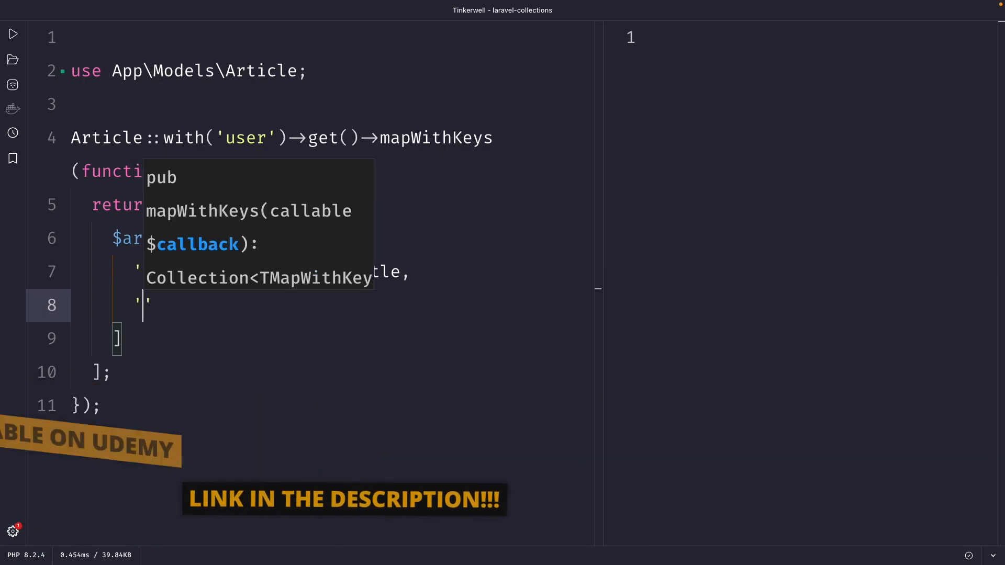
{"action": "type", "text": "created_at"}
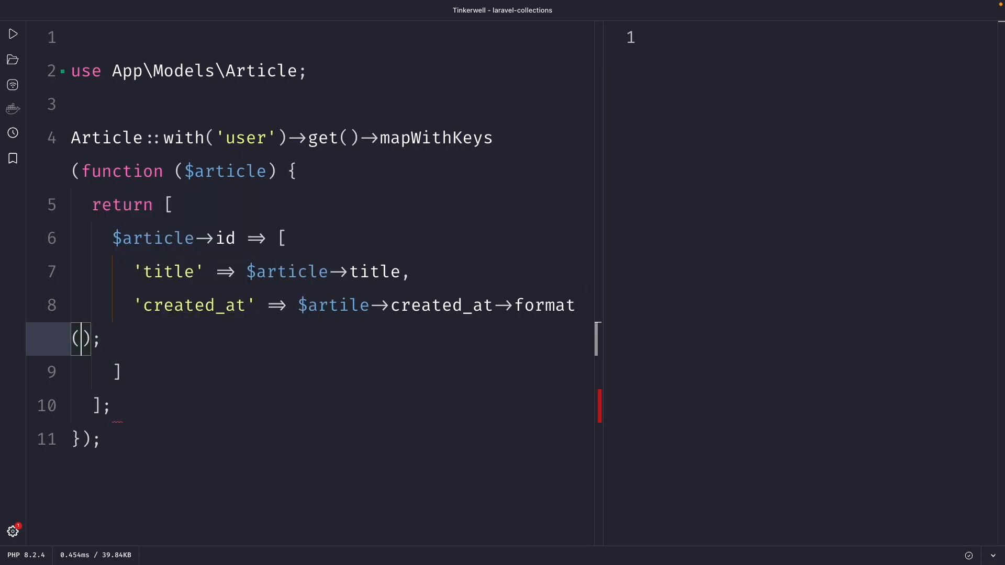
{"action": "type", "text": "'m'"}
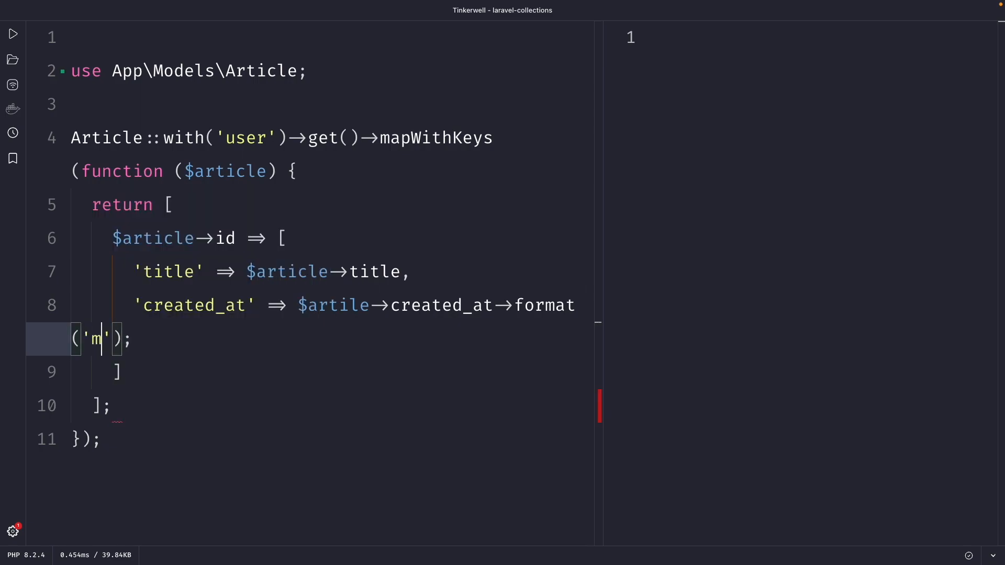
{"action": "type", "text": "/d/Y"}
{"action": "type", "text": "'user_name"}
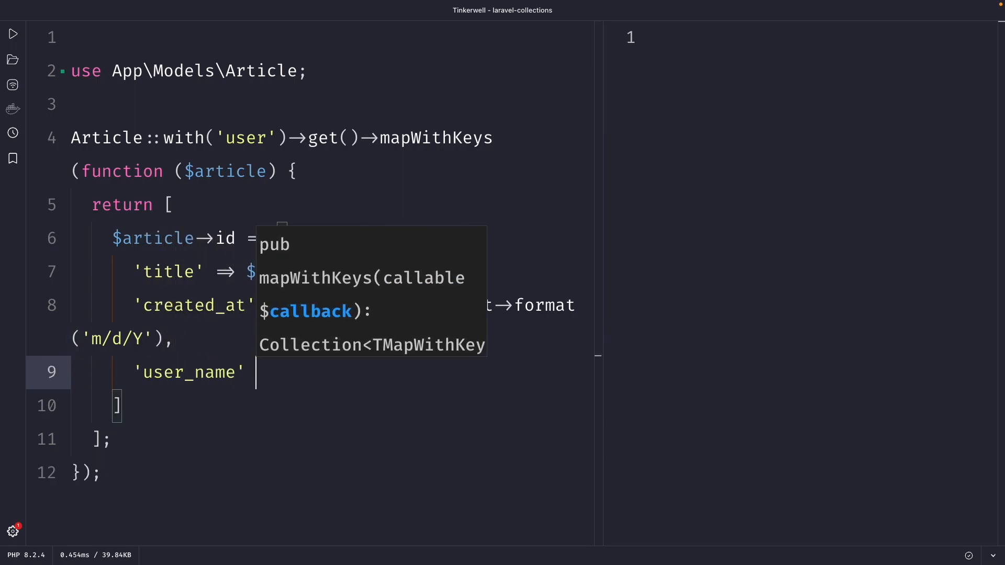
Step: Map 'user_name' and 'user_email' from $article->user in the nested array
{"action": "type", "text": "=> $article->user->name,"}
{"action": "type", "text": "'user_email' => $article->user->email"}
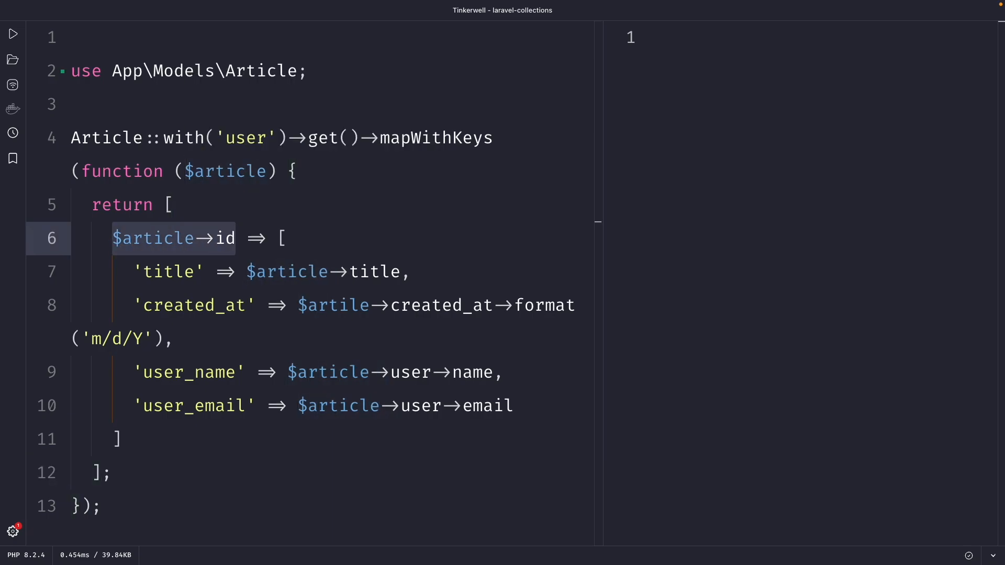
Step: Run the script and inspect the undefined $artile variable warning in the output
{"action": "left_click", "coordinate": [12, 33]}
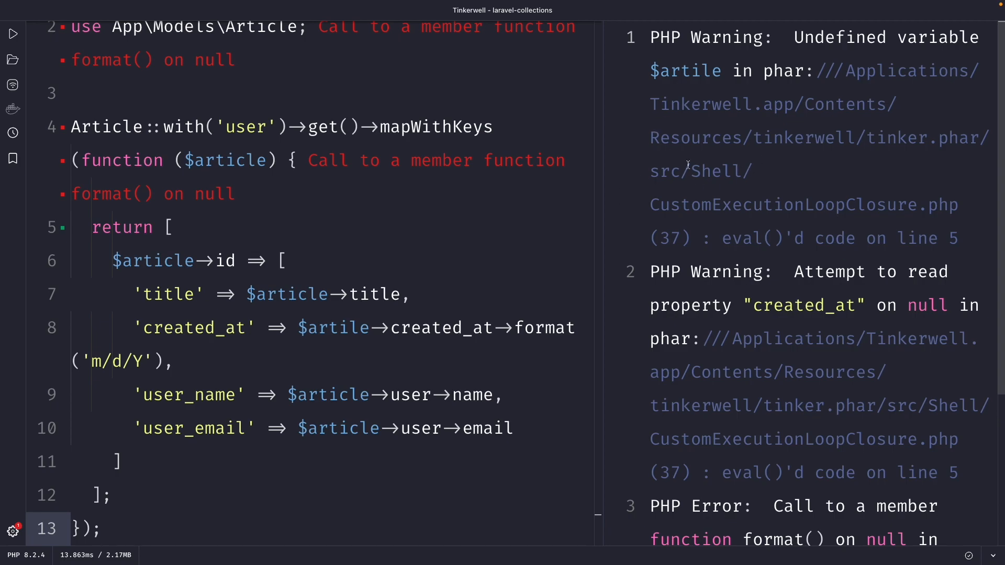
{"action": "double_click", "coordinate": [685, 70]}
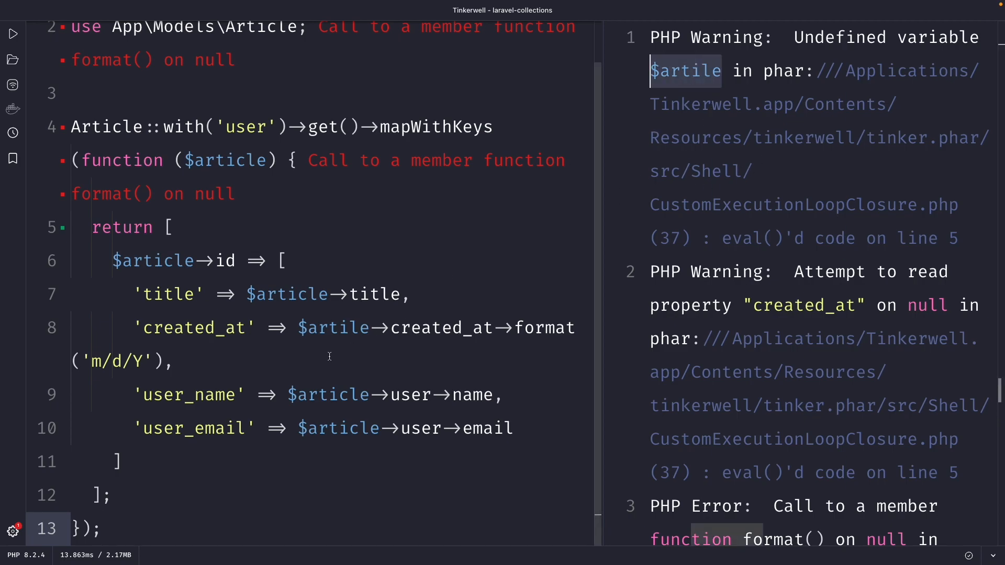
{"action": "mouse_move", "coordinate": [332, 328]}
{"action": "type", "text": "c"}
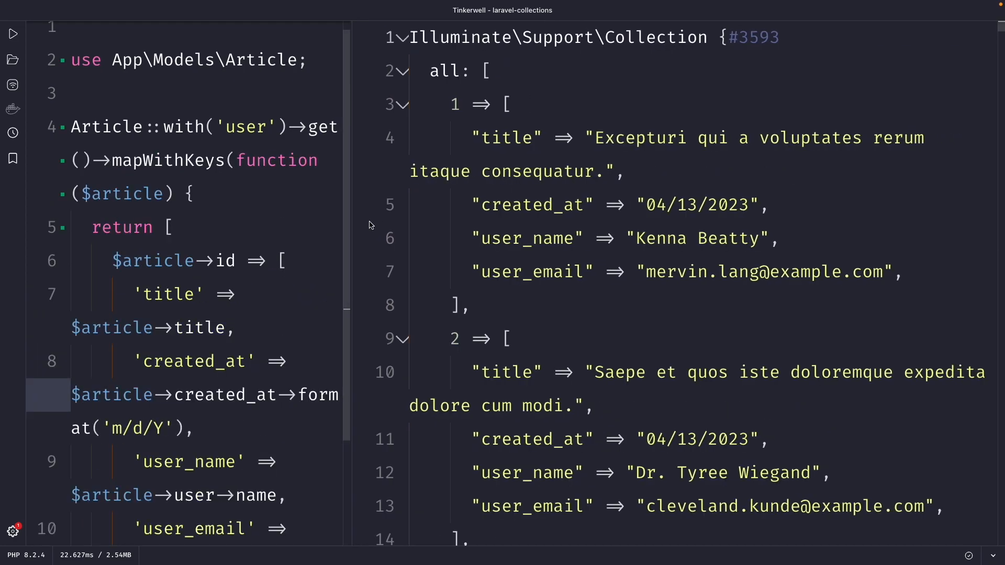
Step: Correct the $artile typo and review the collection keyed by article id in the output
{"action": "double_click", "coordinate": [506, 137]}
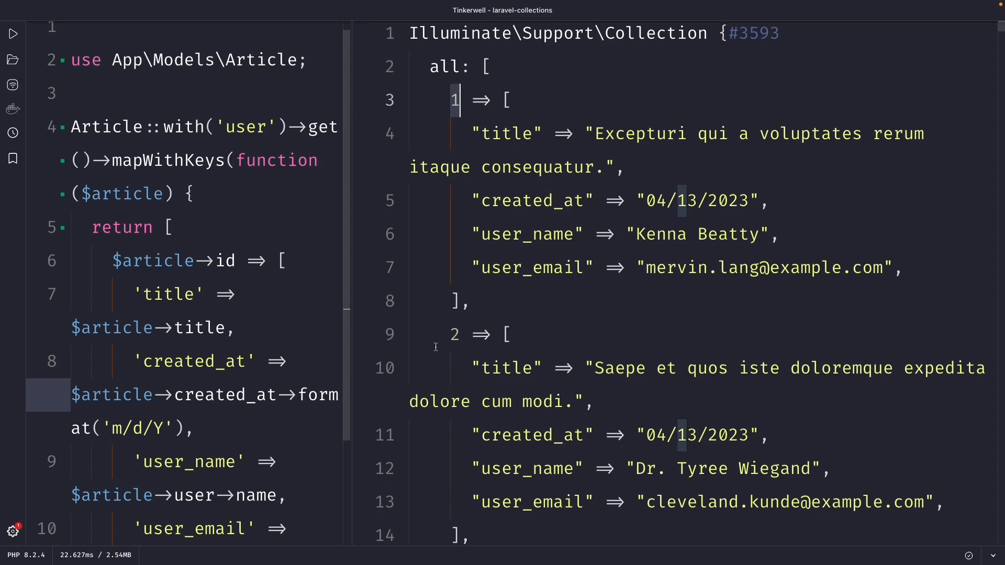
{"action": "scroll", "scroll_direction": "down", "scroll_amount": 3}
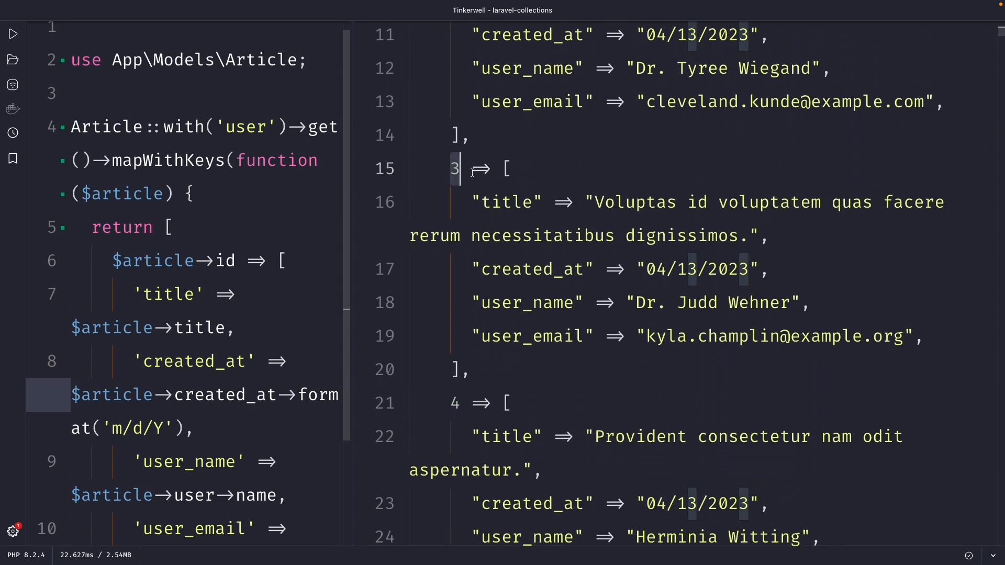